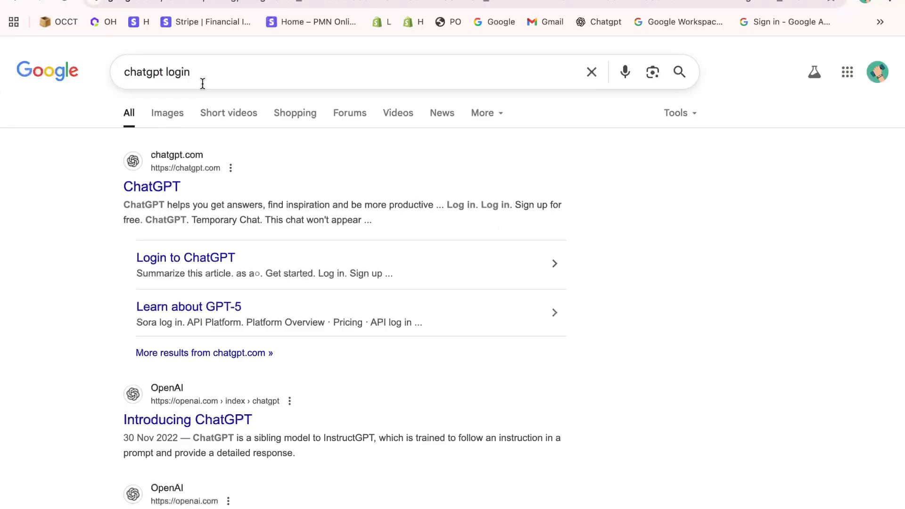
mouse_move(178, 248)
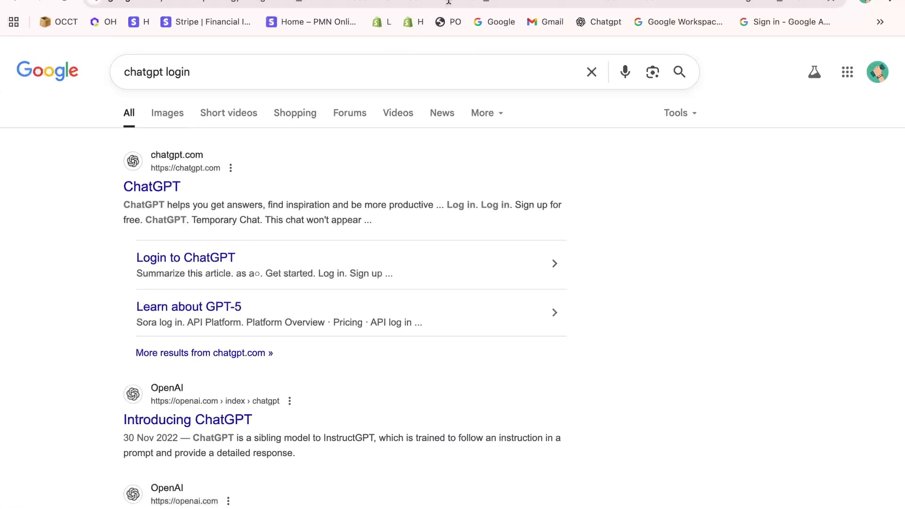
- Open the ChatGPT search result and scroll through its Access denied error 1020 page
left_click(151, 187)
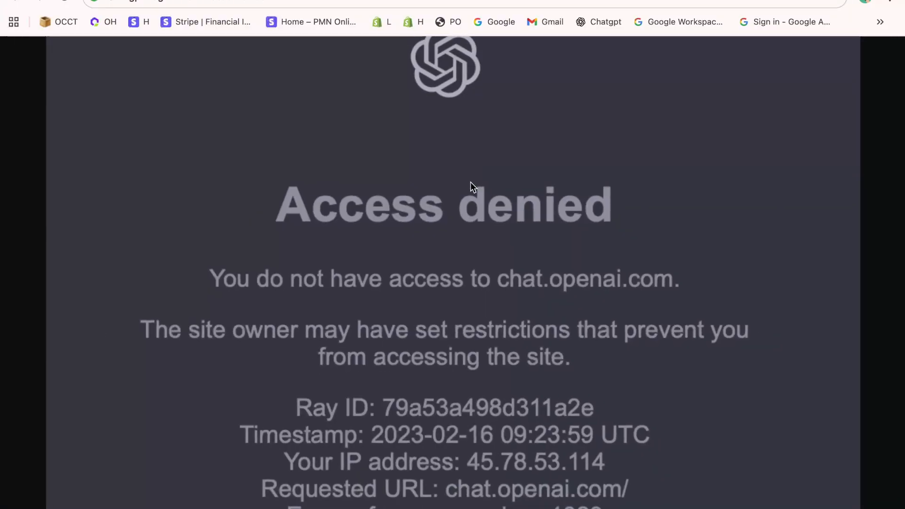
scroll("down", 3)
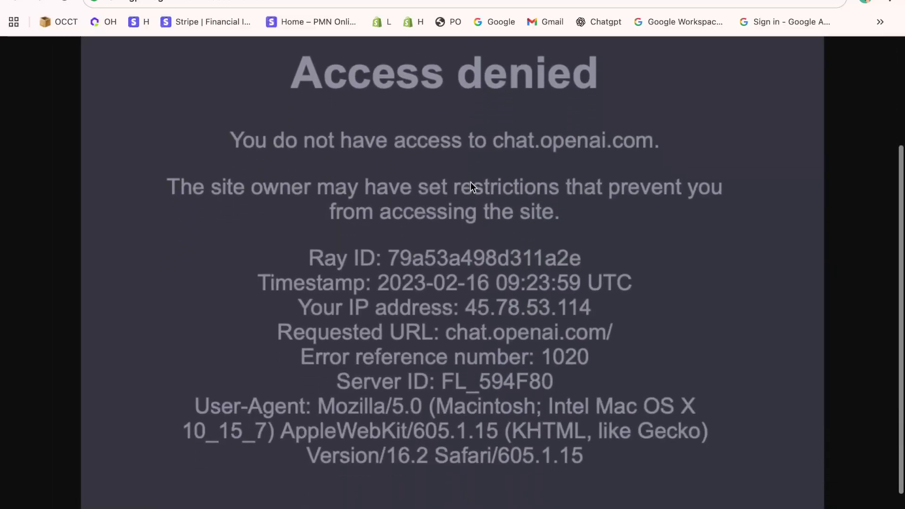
mouse_move(424, 150)
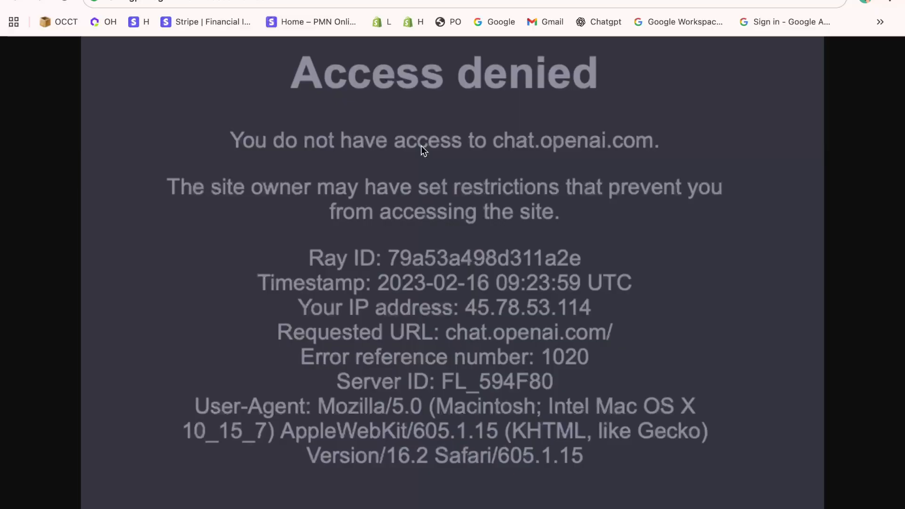
mouse_move(412, 144)
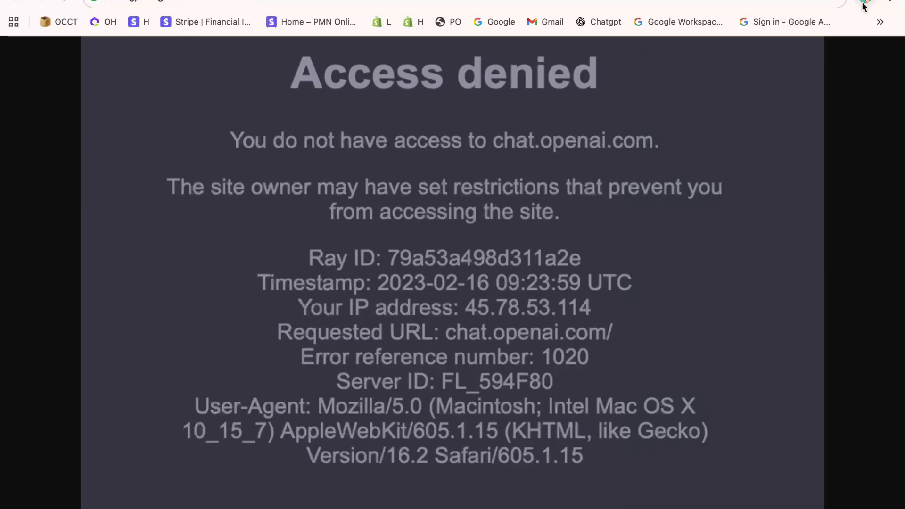
mouse_move(710, 205)
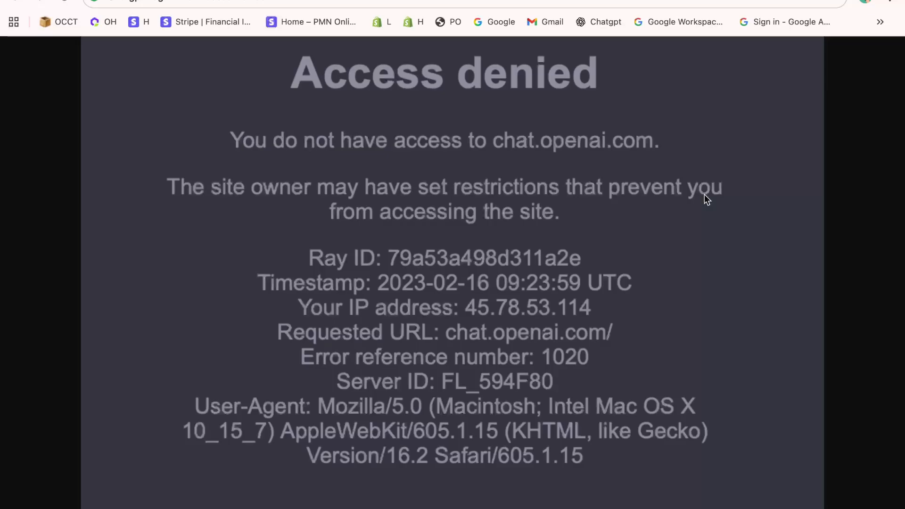
scroll("down", 3)
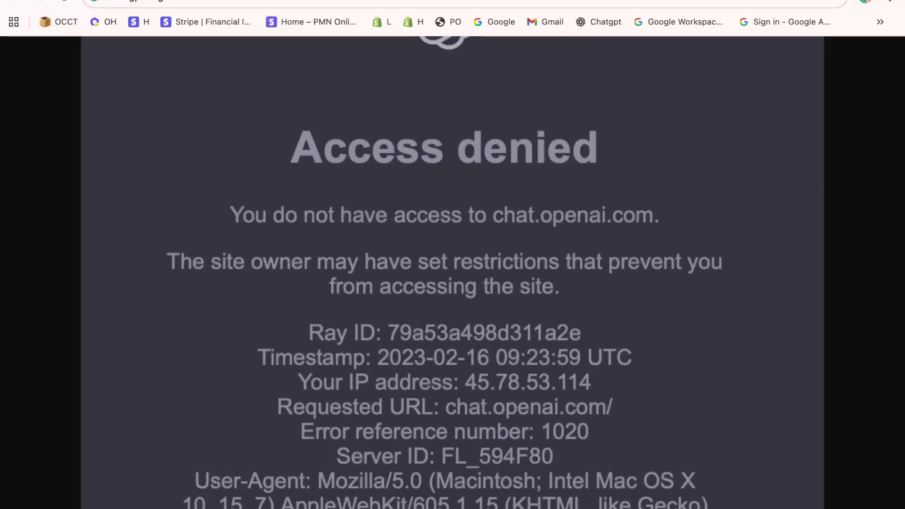
- Go to Chrome Settings, Privacy and security, Third-party cookies
left_click(893, 5)
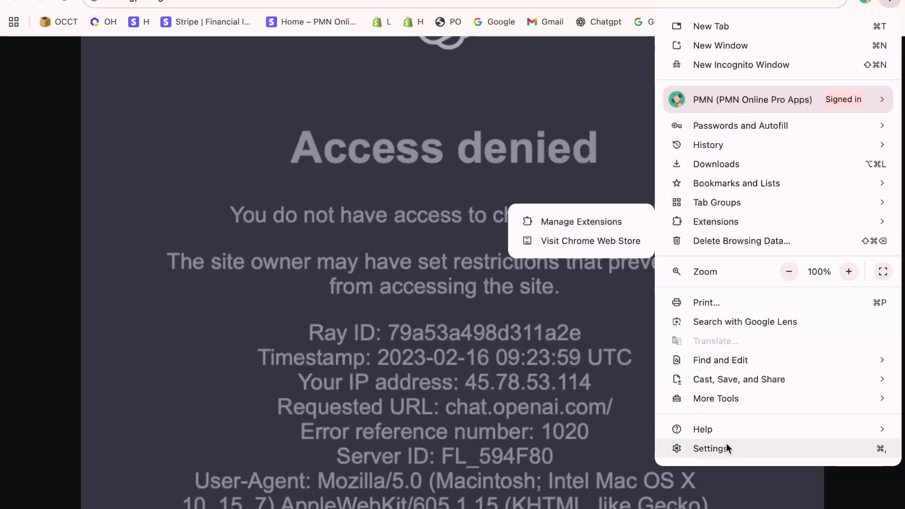
left_click(711, 448)
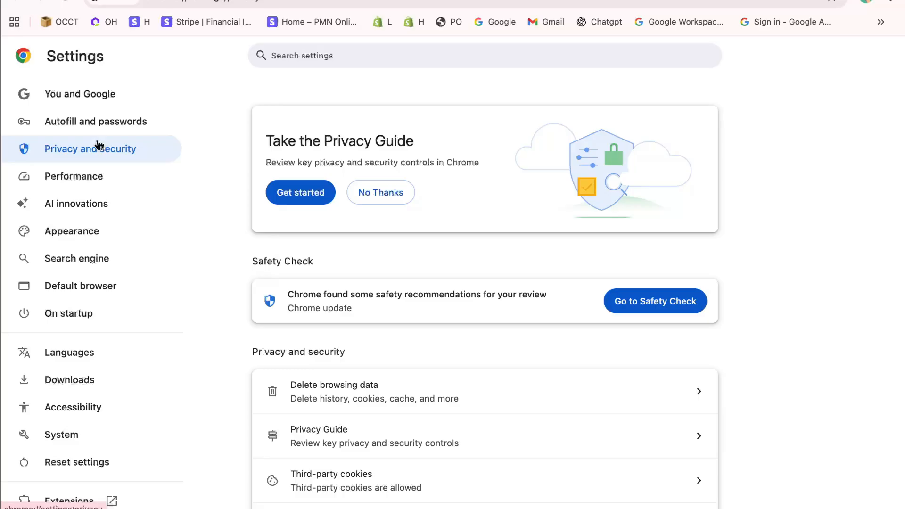
scroll("down", 3)
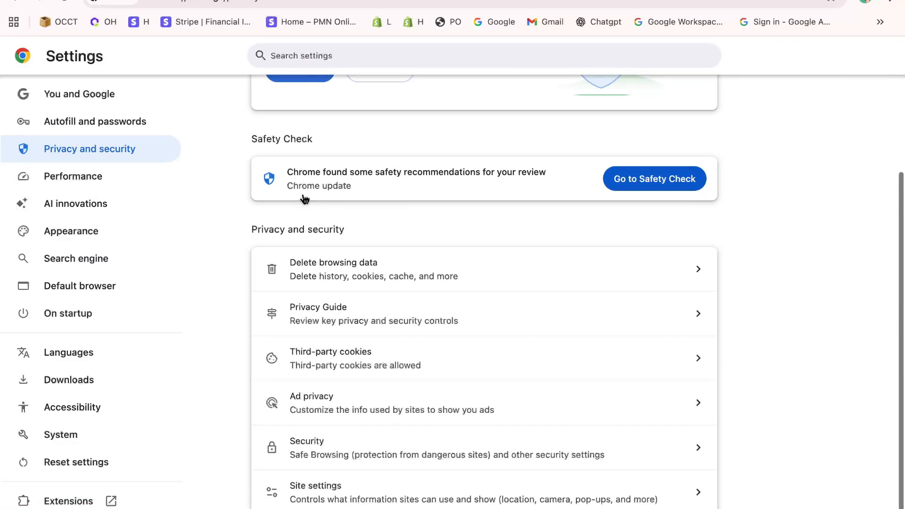
mouse_move(332, 365)
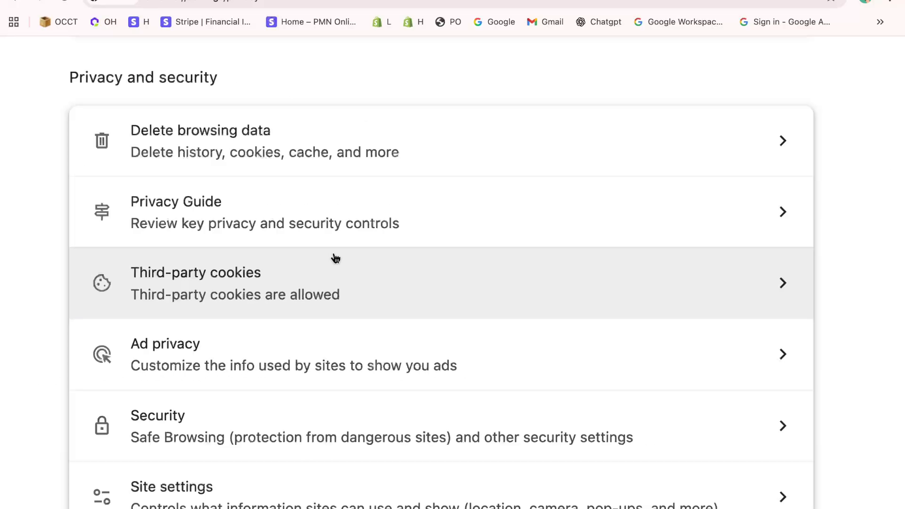
left_click(195, 282)
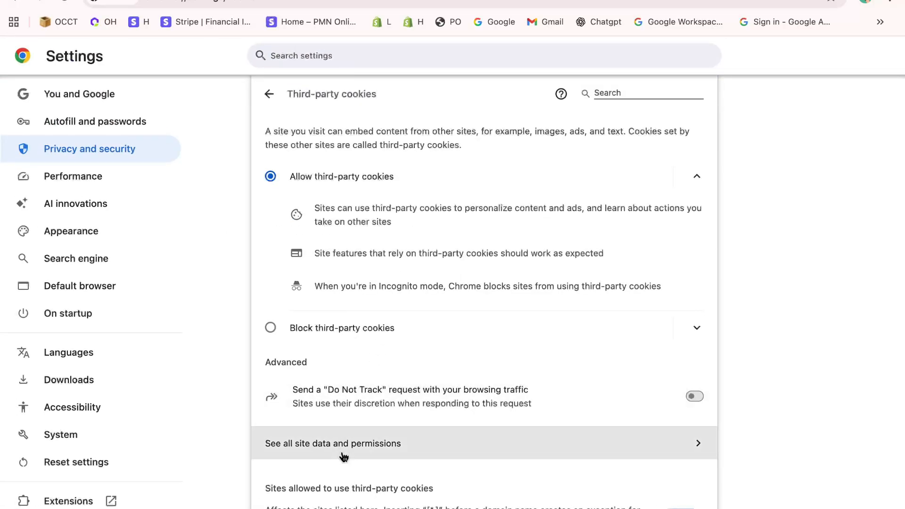
- Filter all site data by 'ope' and inspect openai.com subdomains like auth.openai.com
left_click(333, 443)
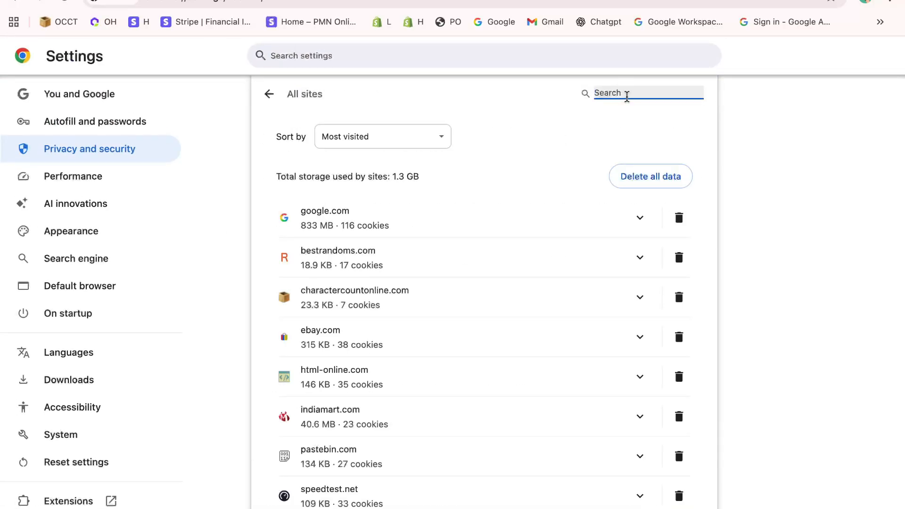
type("openai")
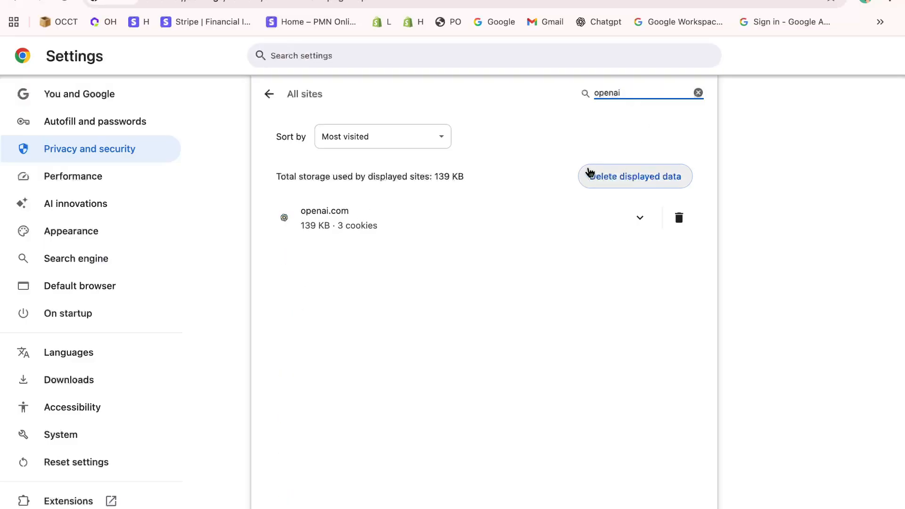
left_click(638, 218)
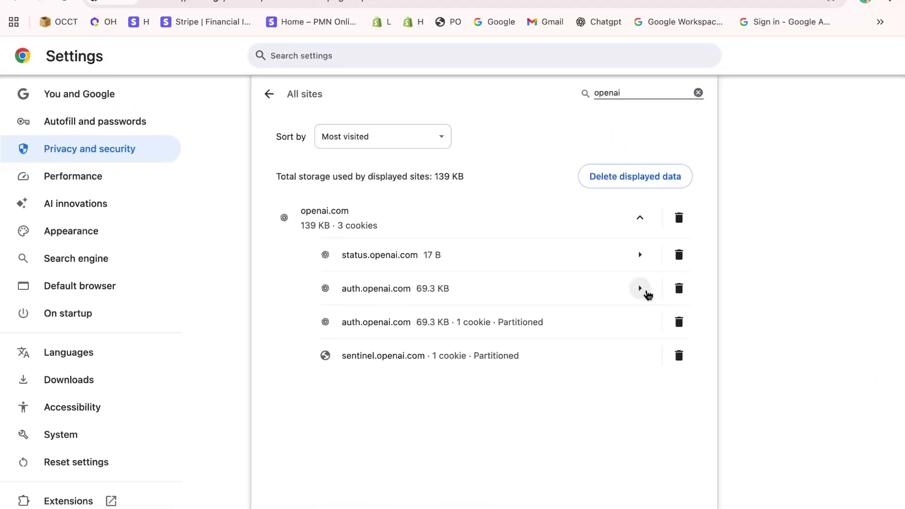
left_click(639, 288)
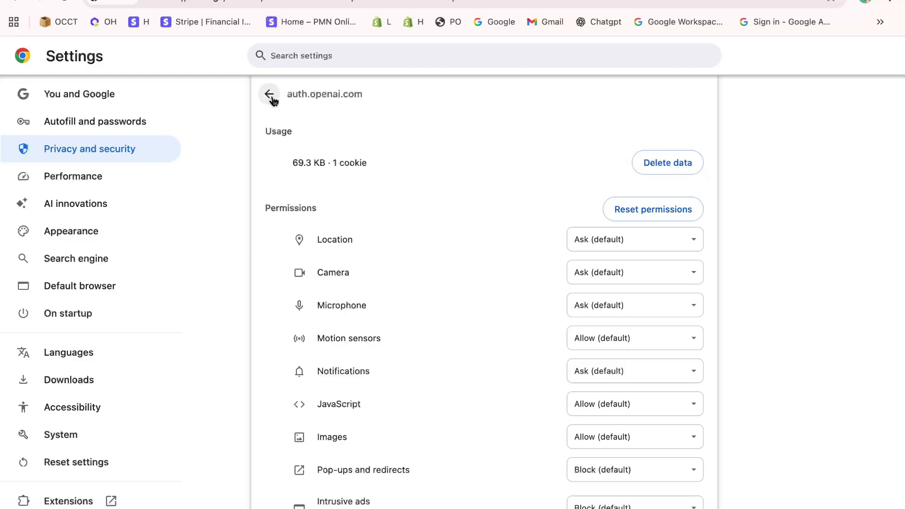
left_click(269, 94)
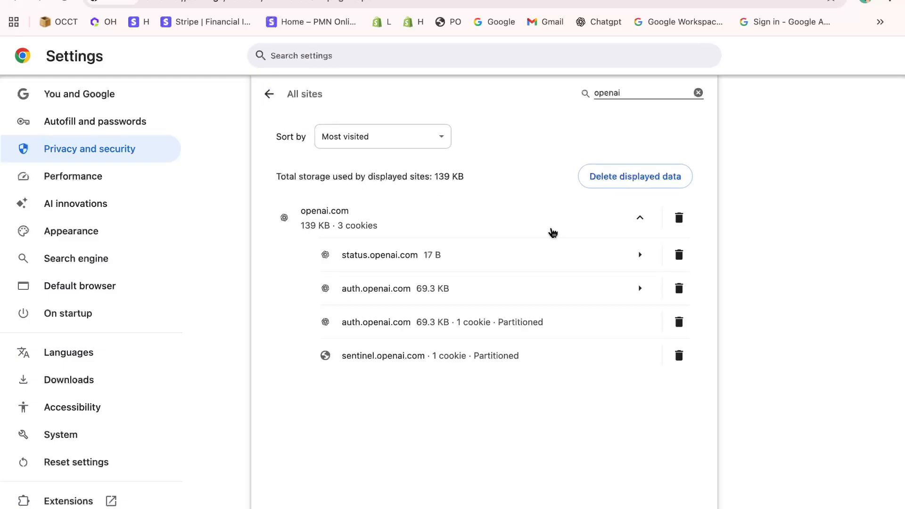
- Delete all stored data for openai.com
left_click(679, 217)
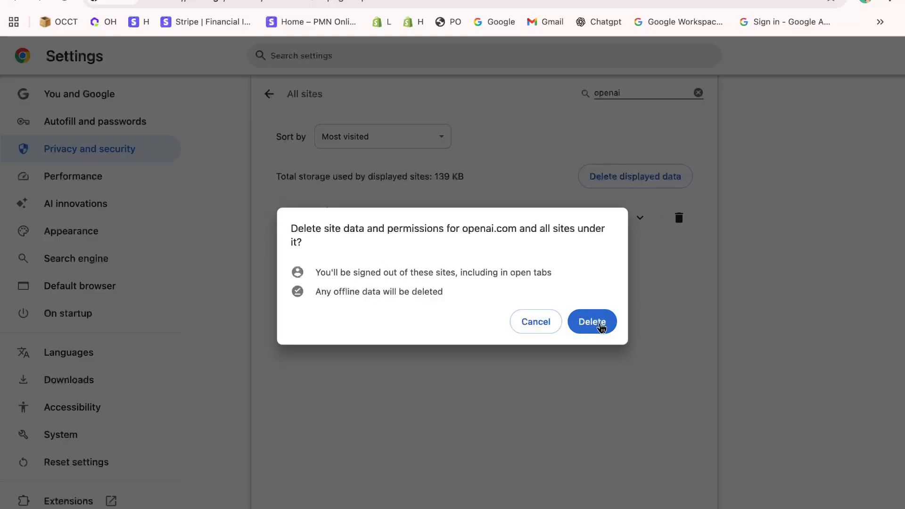
left_click(591, 321)
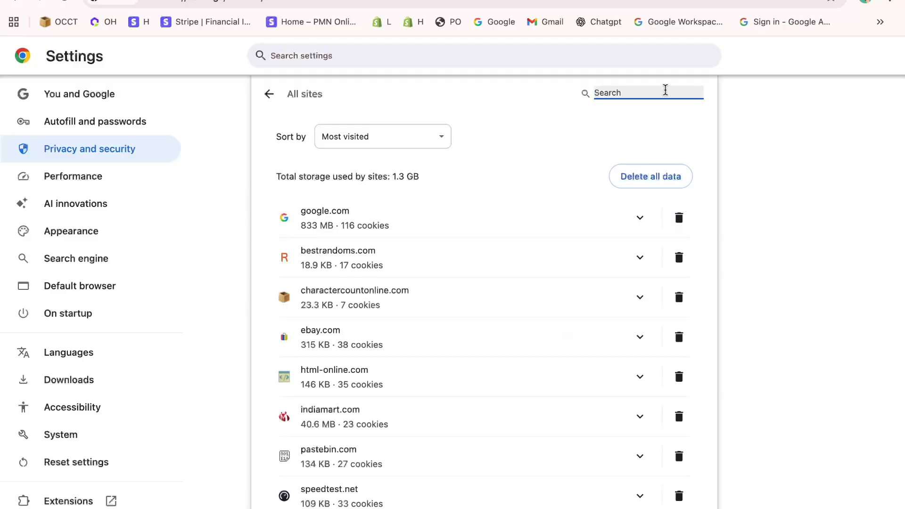
- Filter sites by 'chatg' and delete chatgpt.com's stored data and permissions
type("chat")
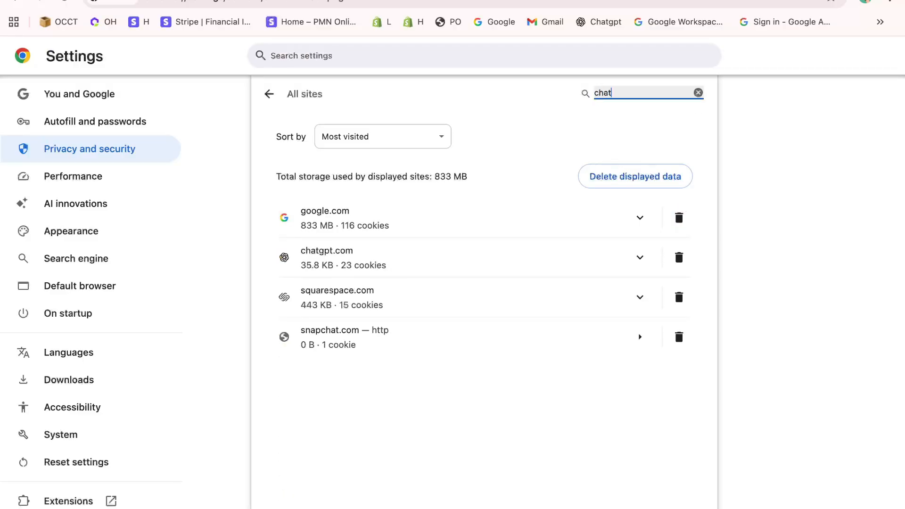
type("gpt")
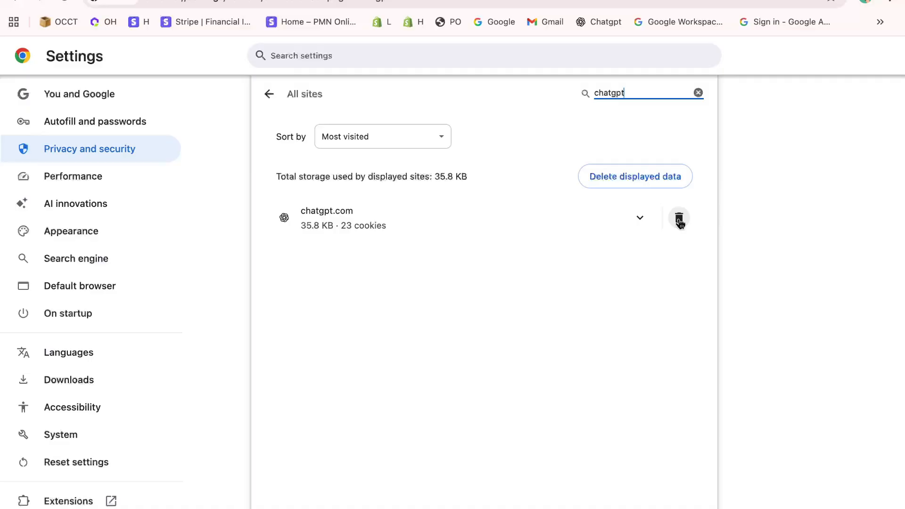
left_click(679, 218)
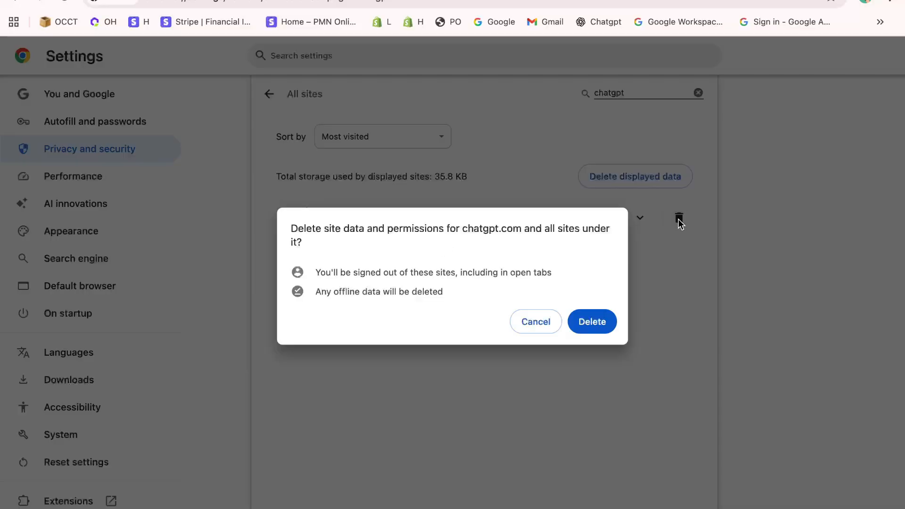
left_click(534, 322)
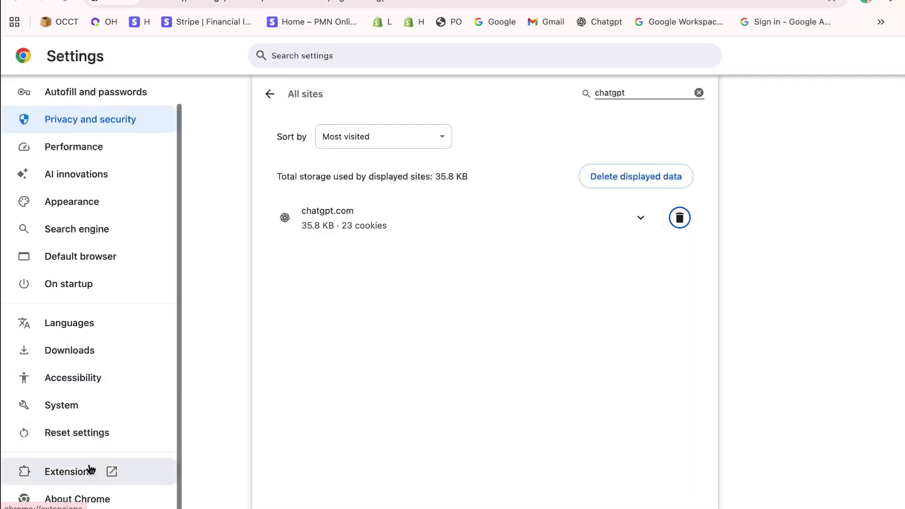
- Open Extensions from the Settings sidebar to view the four installed extensions
left_click(69, 472)
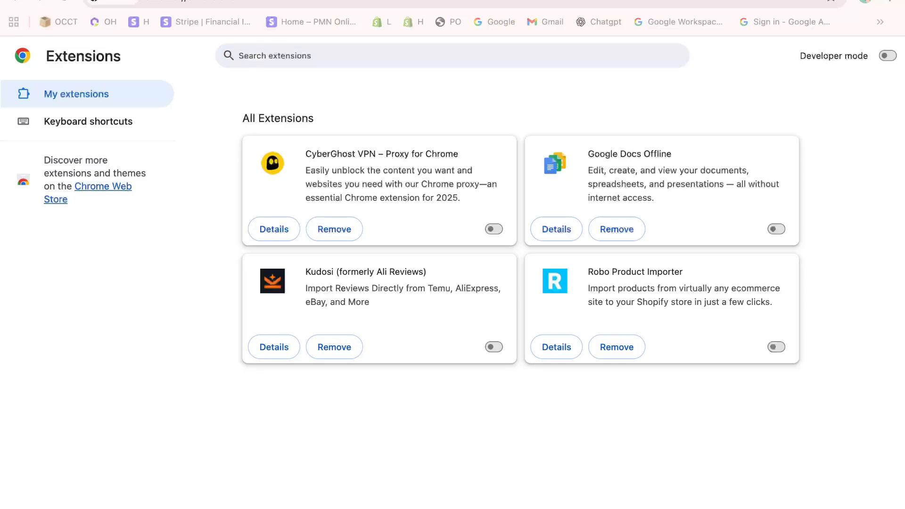
mouse_move(776, 229)
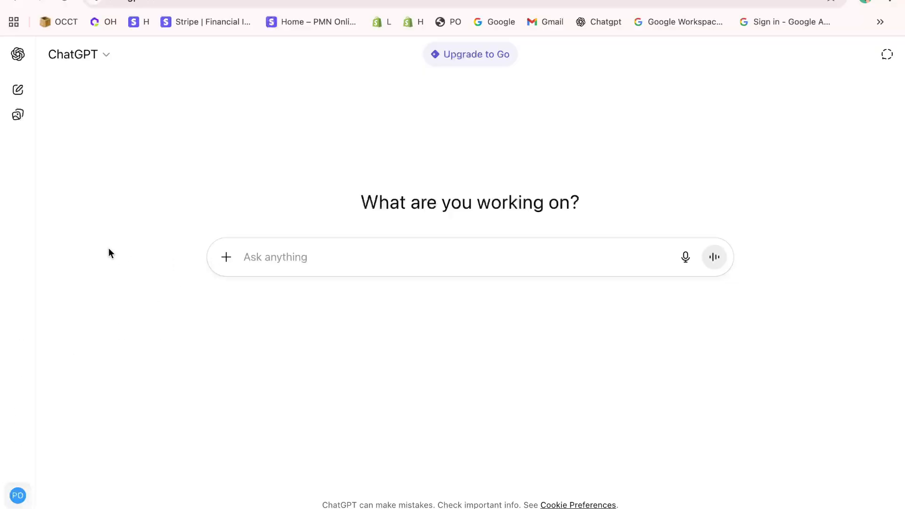
mouse_move(299, 237)
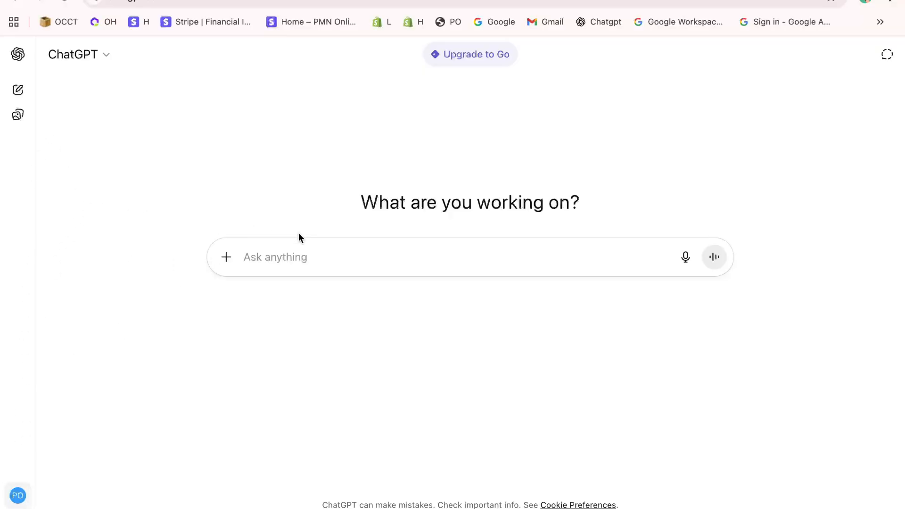
- Type 'switch to opera or firefox.. or try in incognito..' into ChatGPT's prompt box
type("swith")
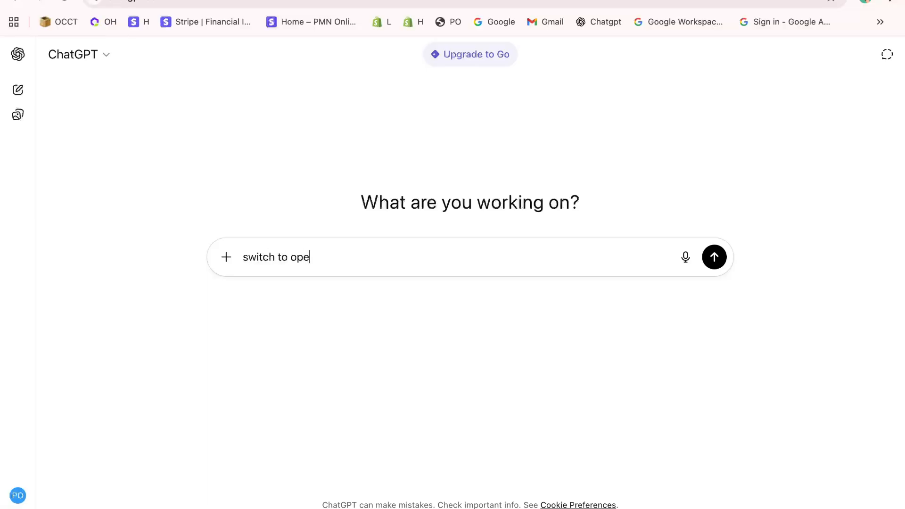
type("ra or firefox")
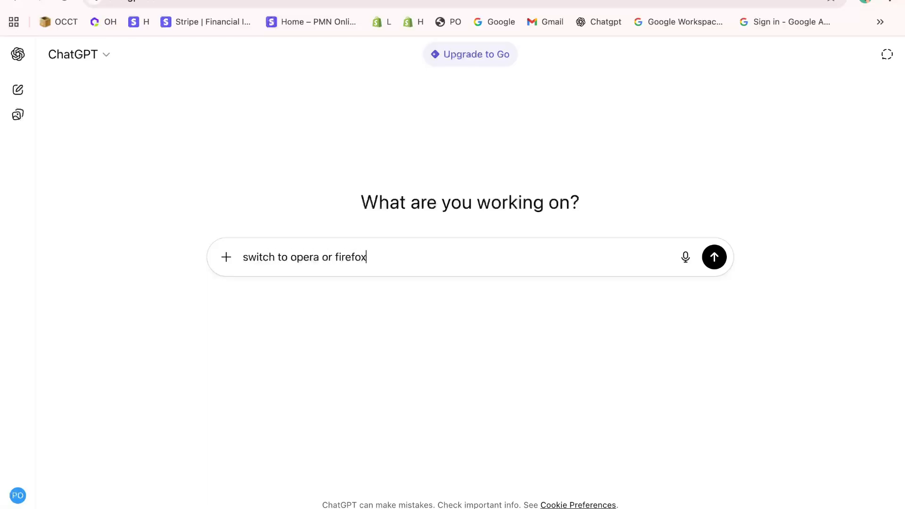
type(".. or try in in")
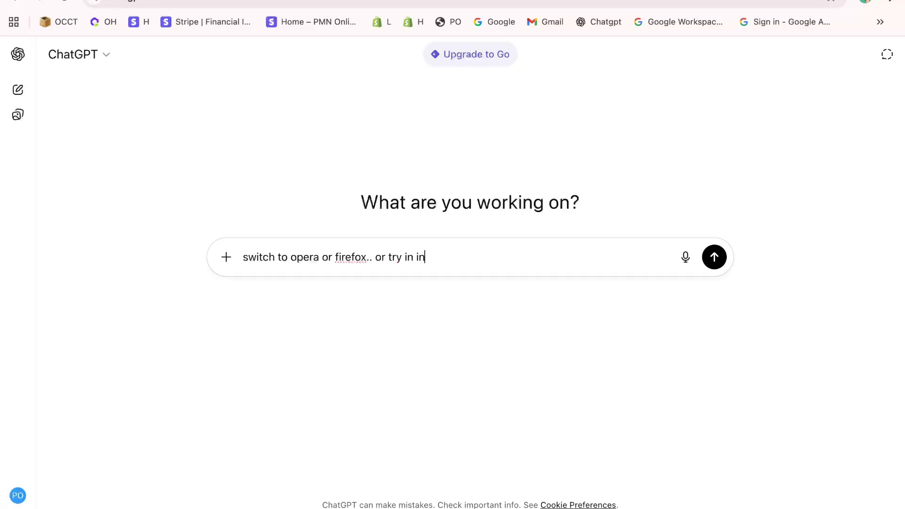
type("cognito")
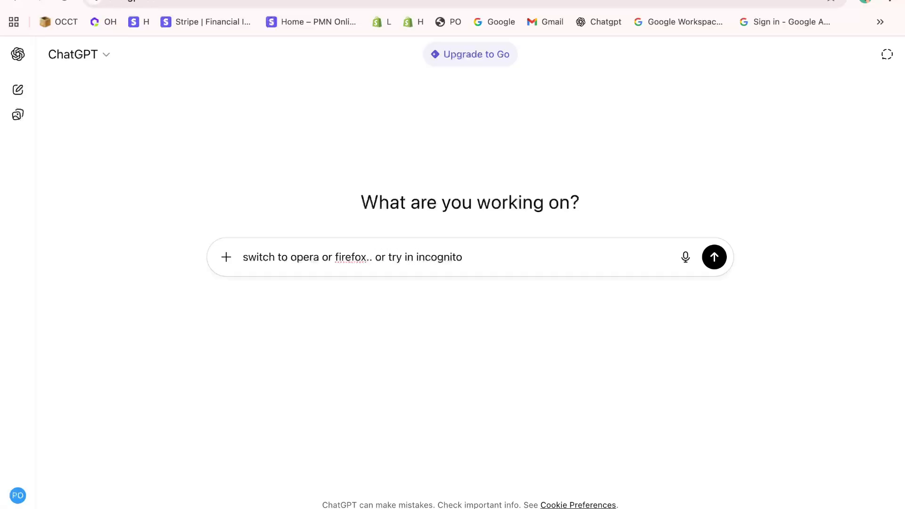
type("...")
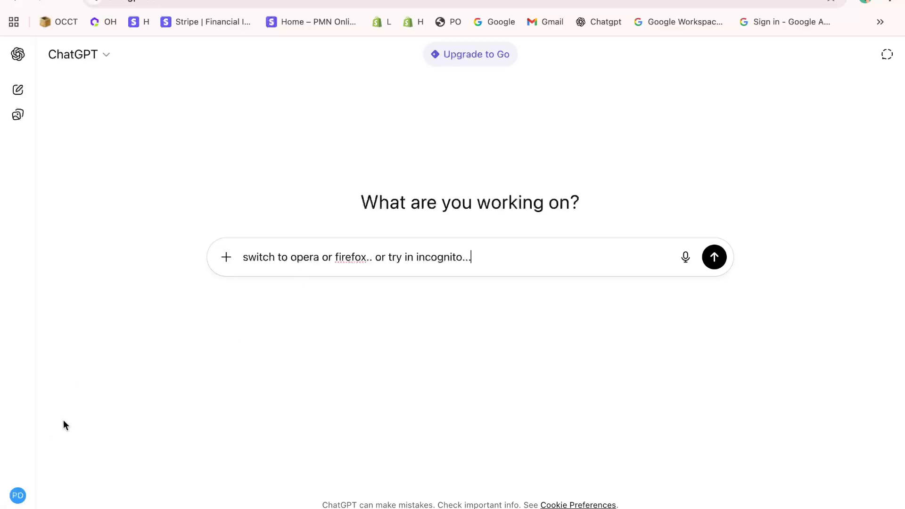